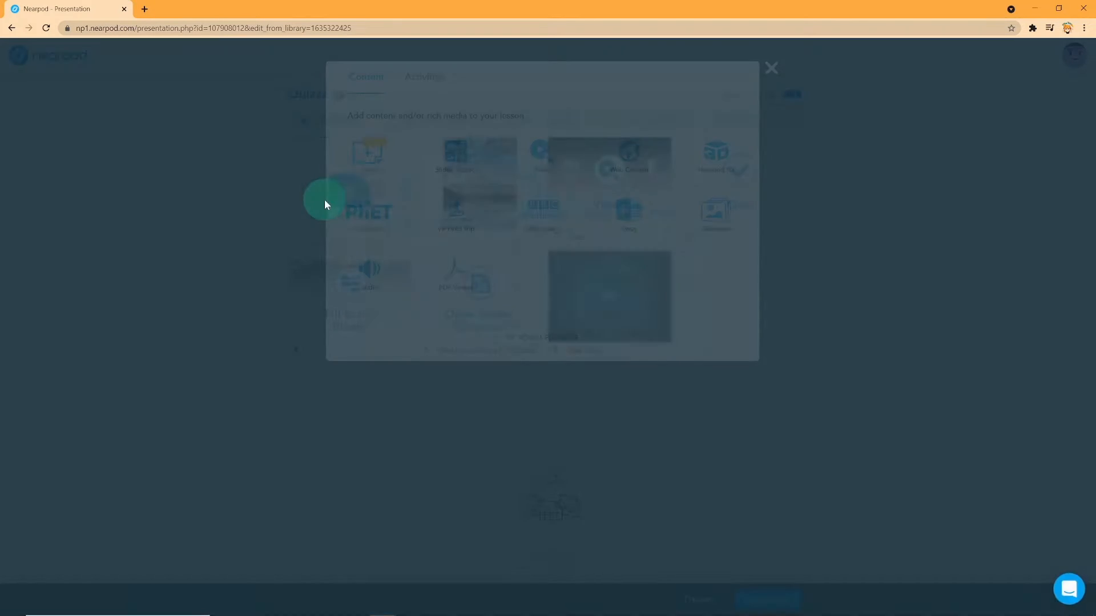
Start a Time to Climb activity from the Activities list of the Quizzz lesson
left_click(424, 192)
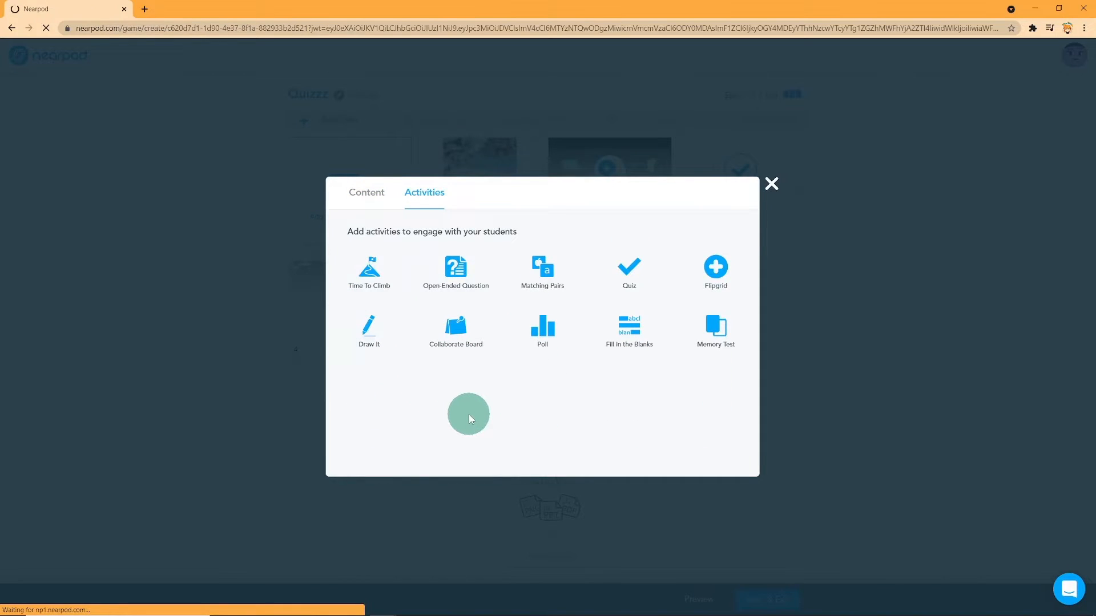
left_click(369, 272)
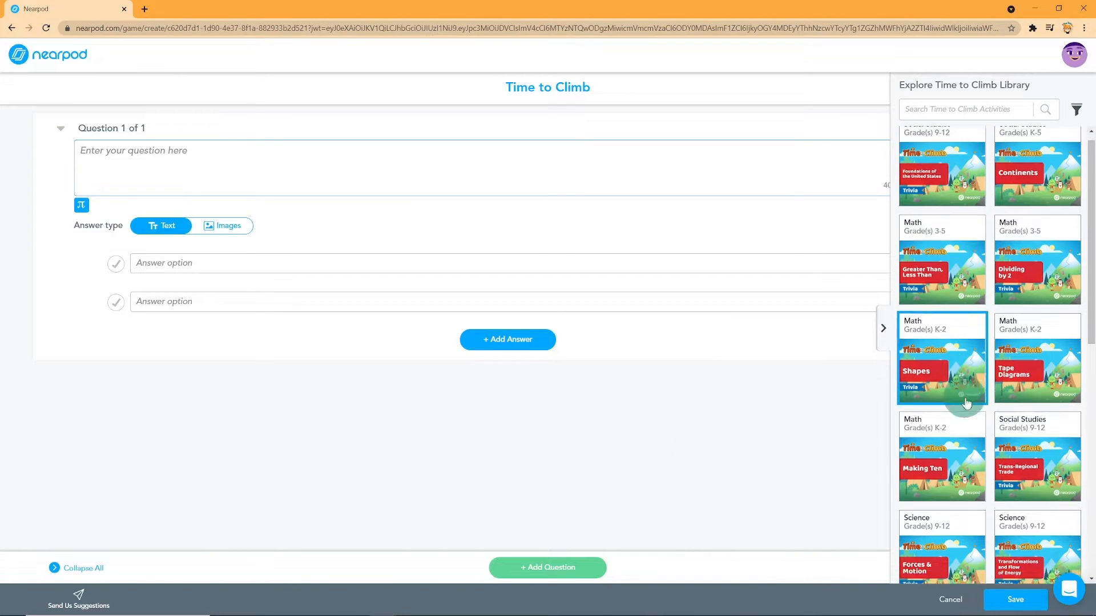
scroll("down", 3)
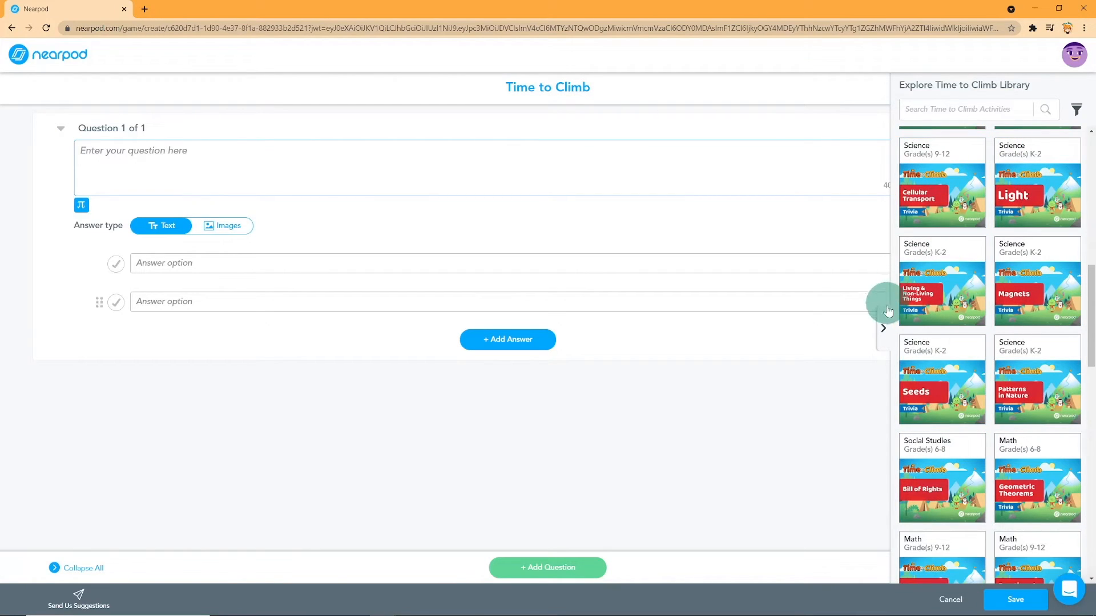
Write the first Time to Climb question as 'what is pi?'
left_click(884, 329)
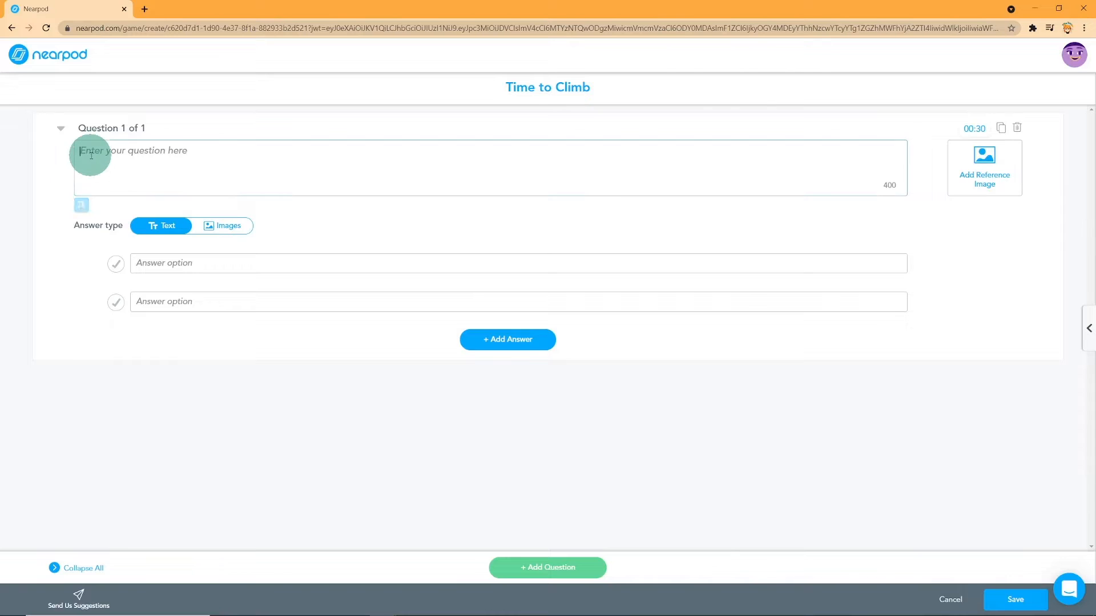
type("what")
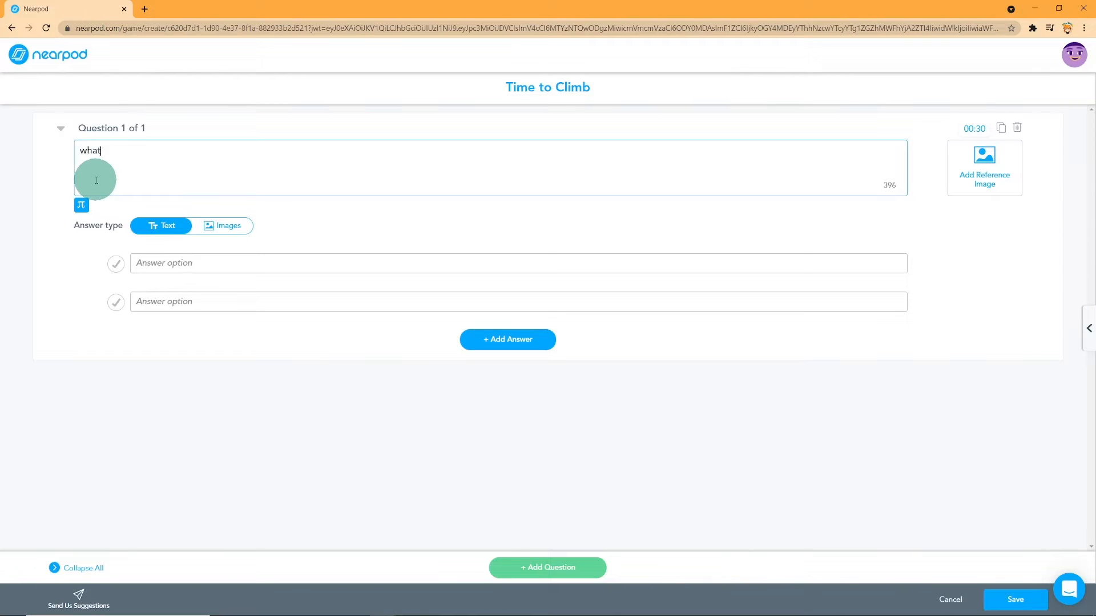
type("is pi?")
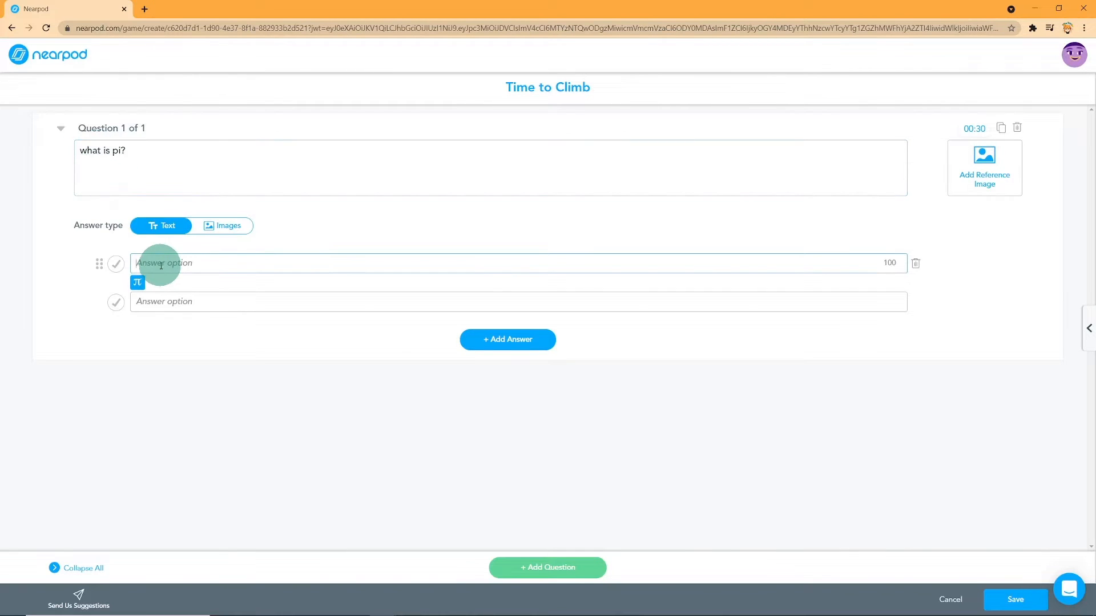
mouse_move(218, 228)
type("3.14")
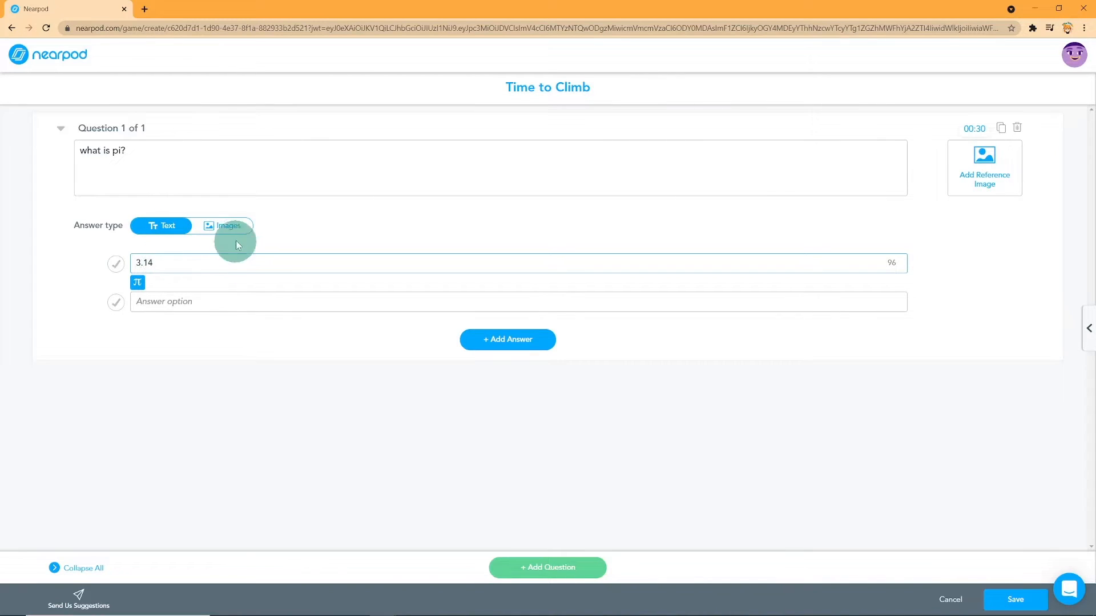
Switch the answers to images with four choices, then bring up the activity timer
left_click(228, 224)
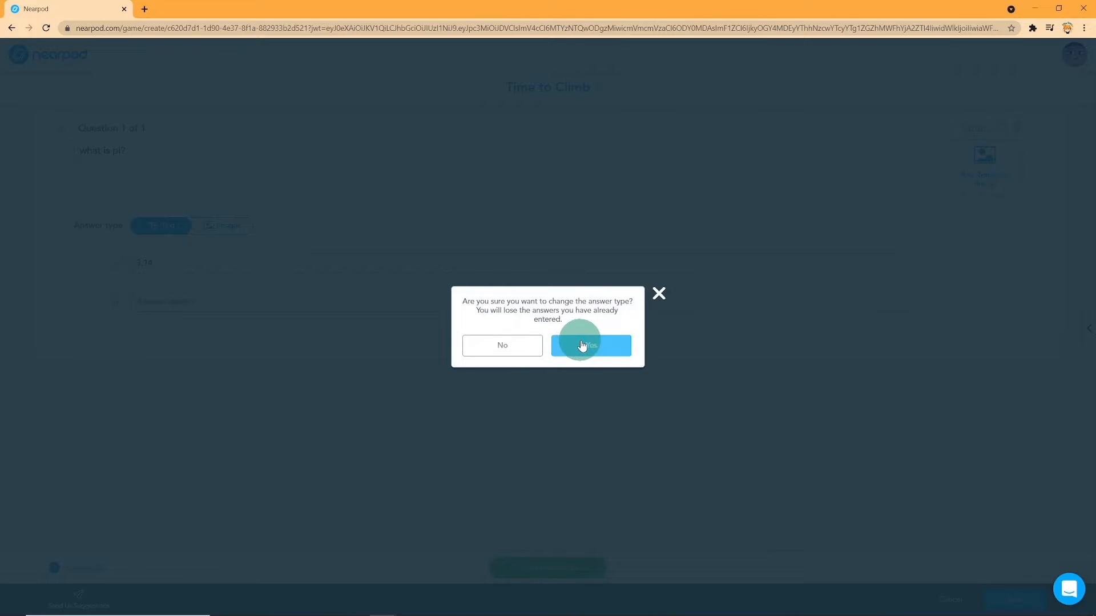
left_click(589, 345)
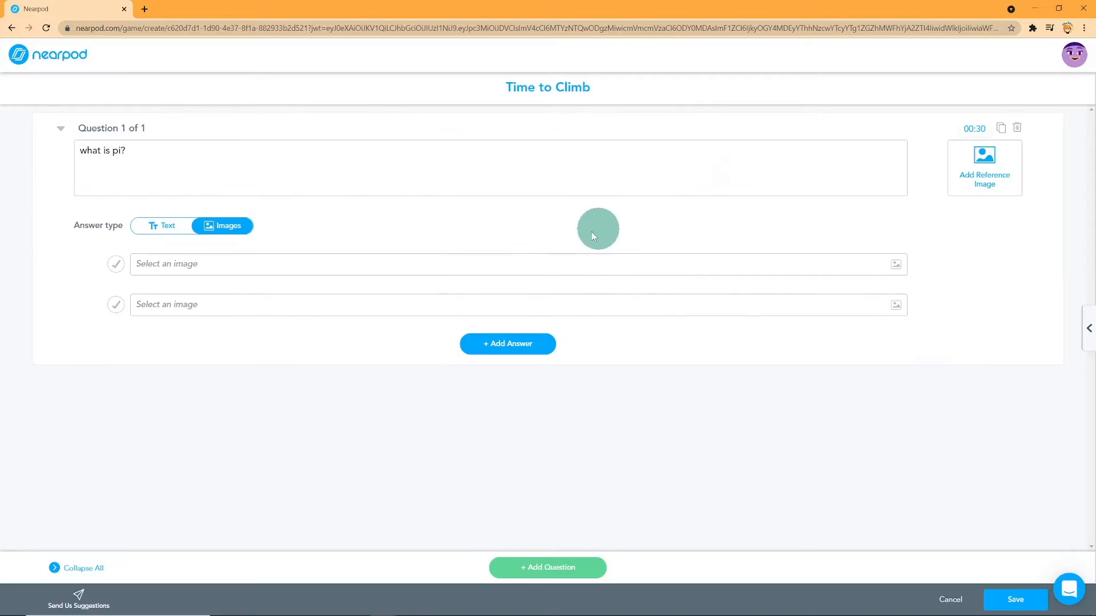
left_click(507, 344)
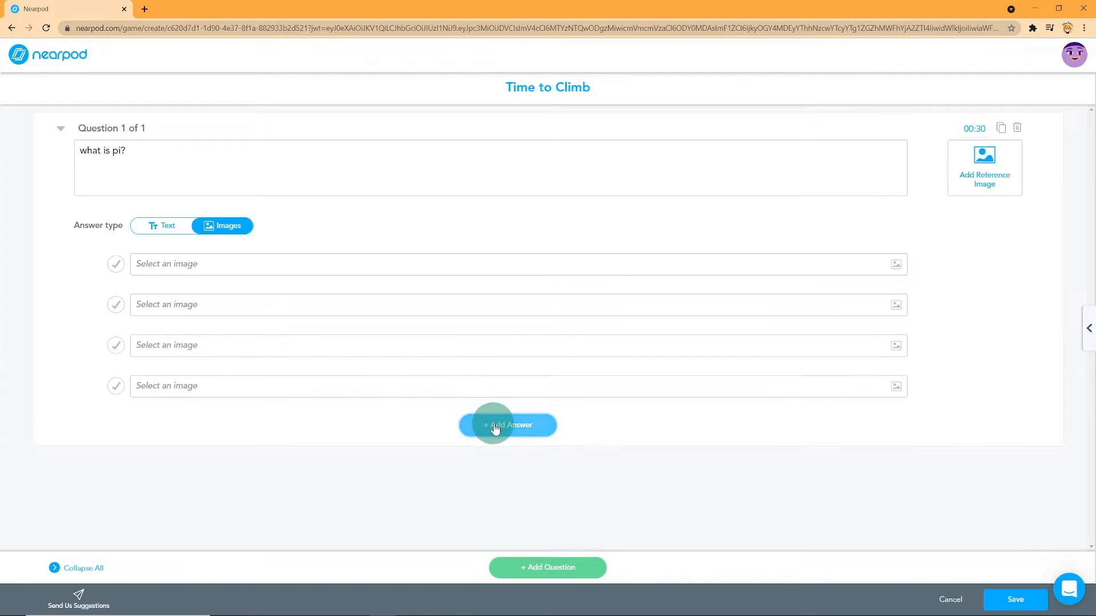
left_click(507, 425)
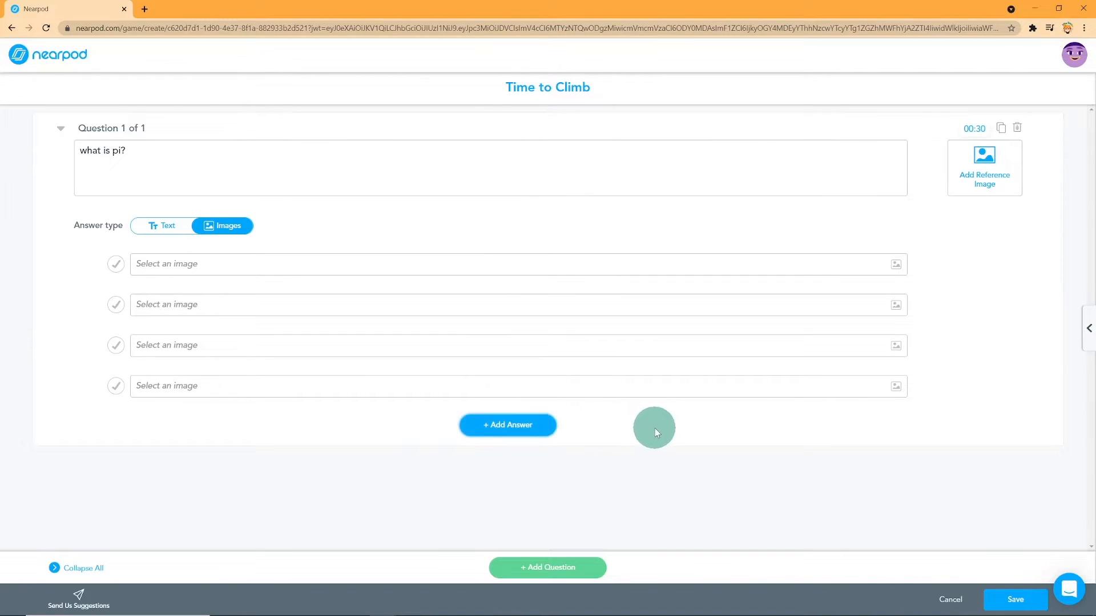
left_click(161, 226)
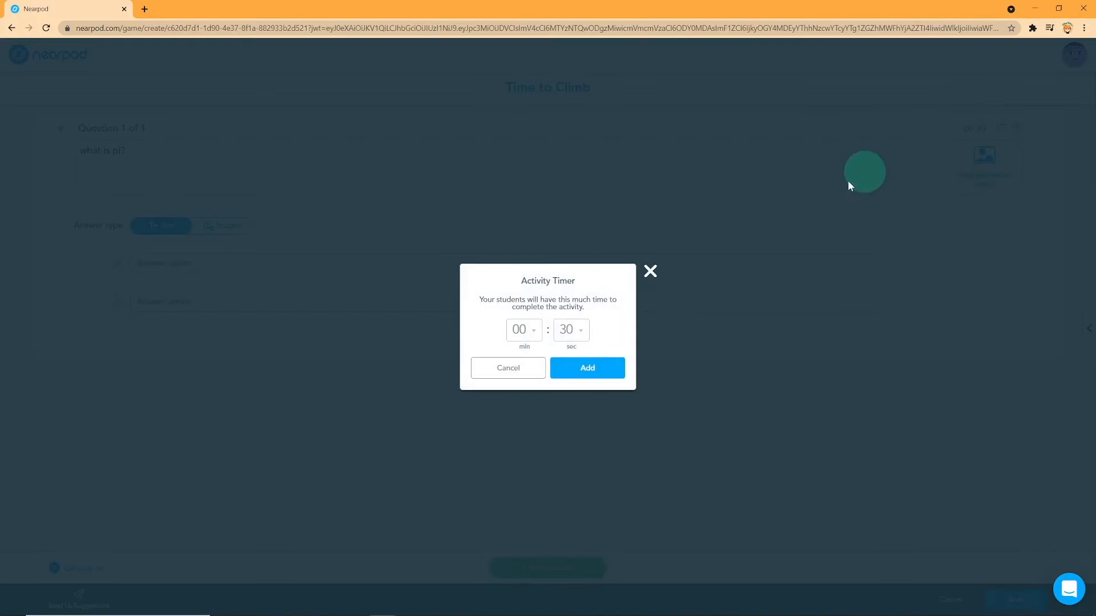
Set a 01:30 time limit, add a second question, and cancel back to the lesson overview
left_click(570, 329)
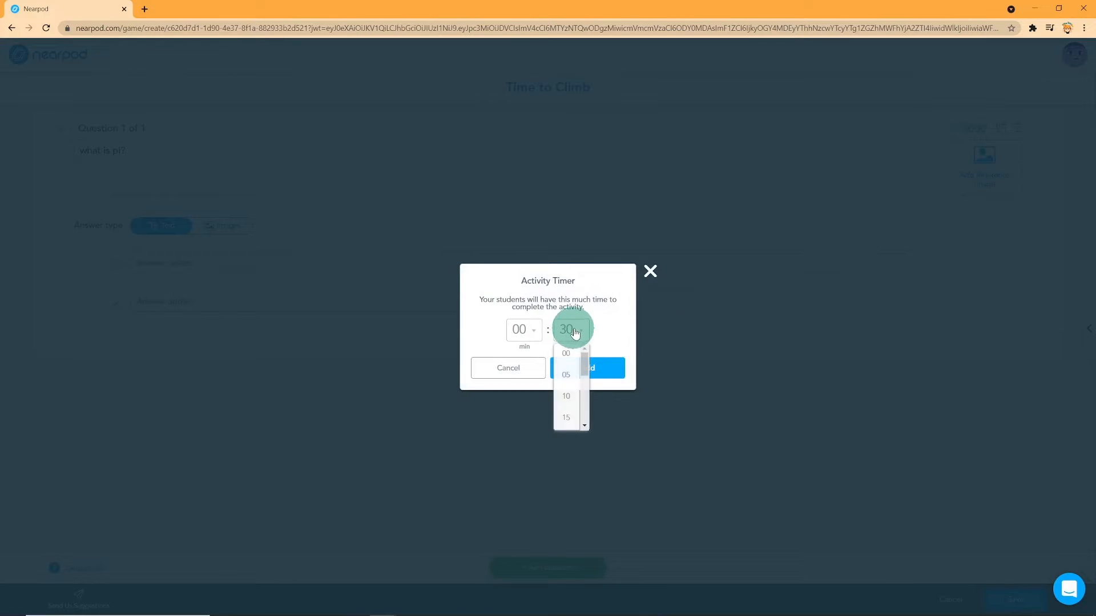
left_click(565, 374)
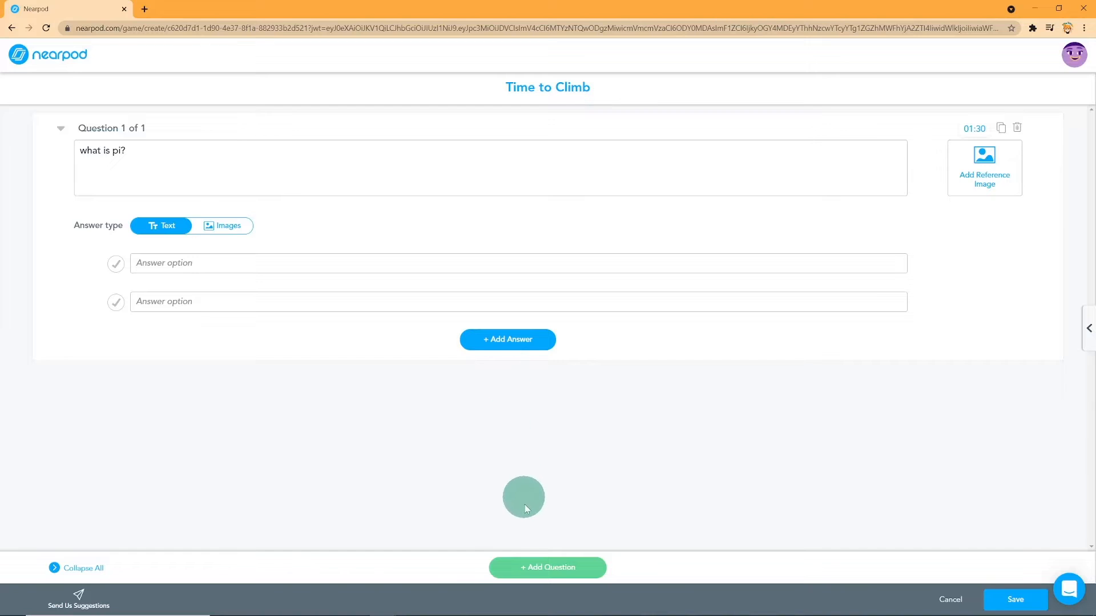
left_click(547, 568)
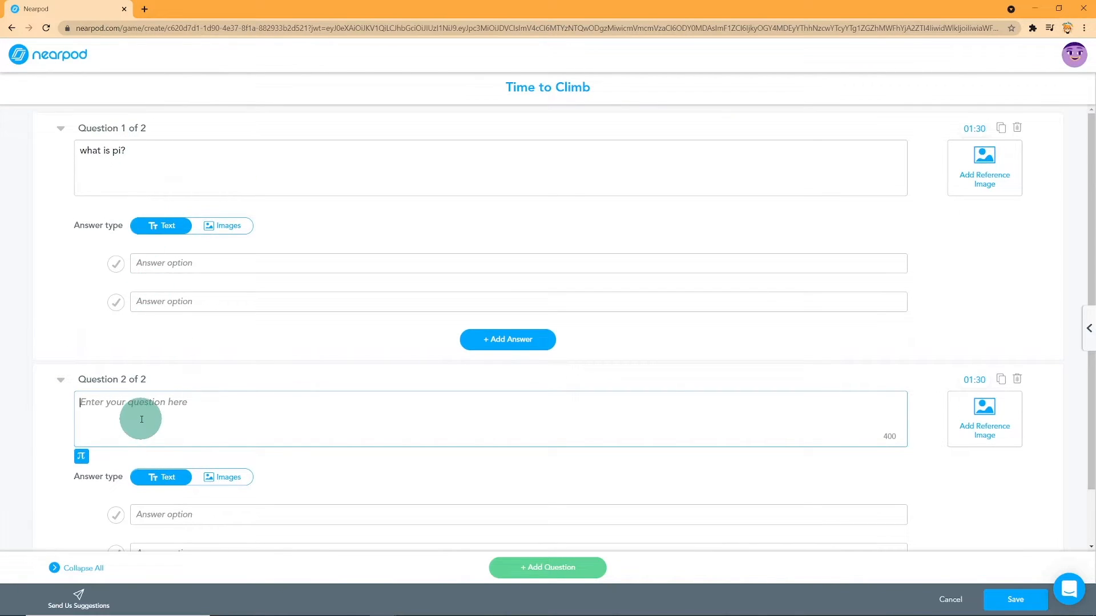
left_click(1014, 599)
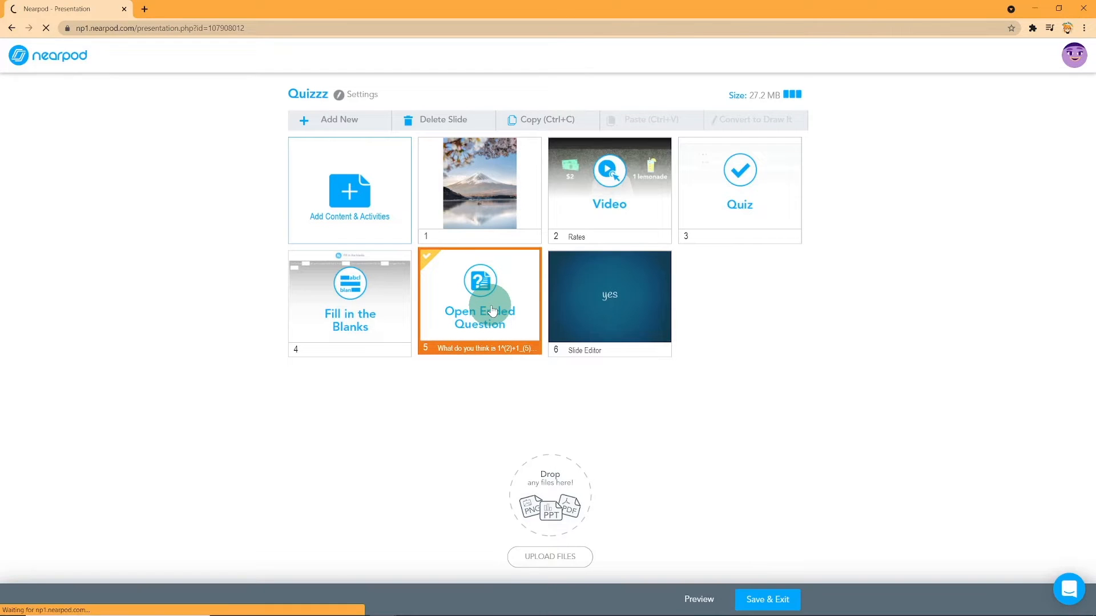
Justify the open-ended question's text and bring up the MathType equation editor
left_click(478, 297)
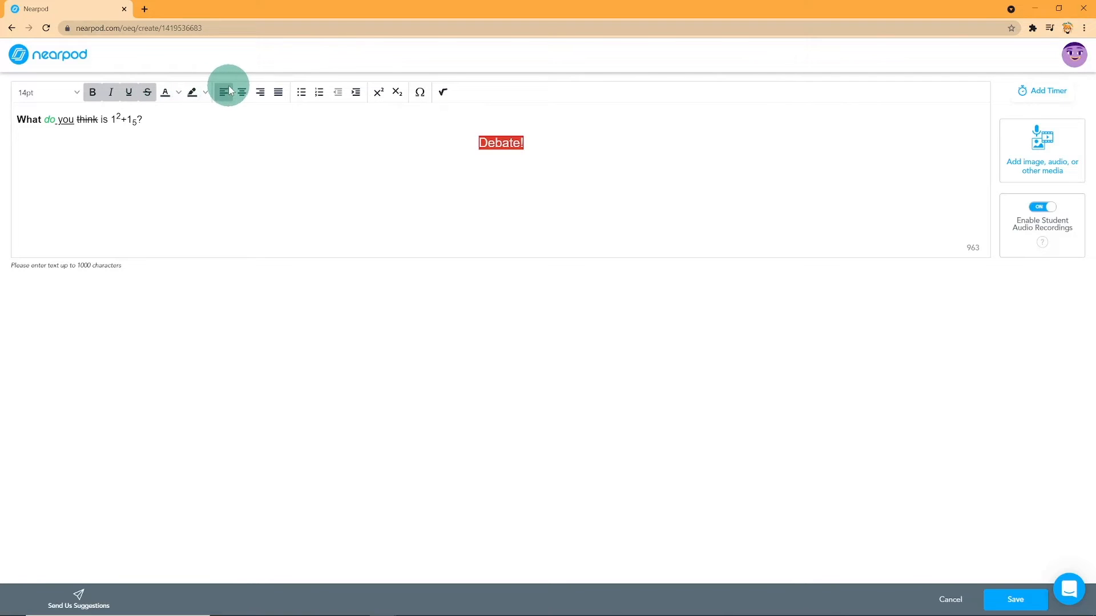
left_click(259, 91)
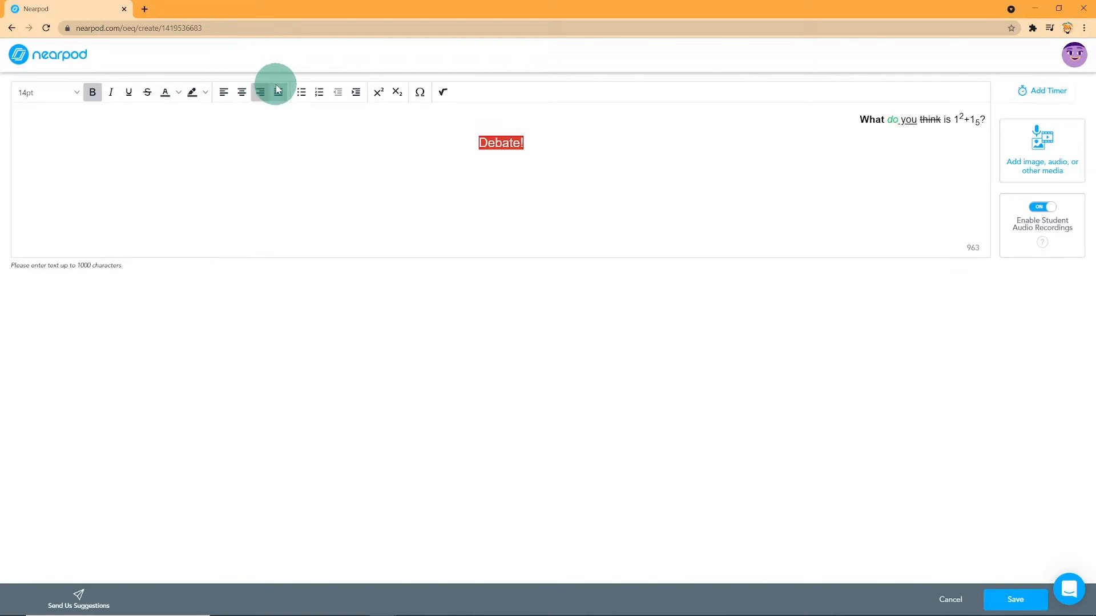
left_click(278, 91)
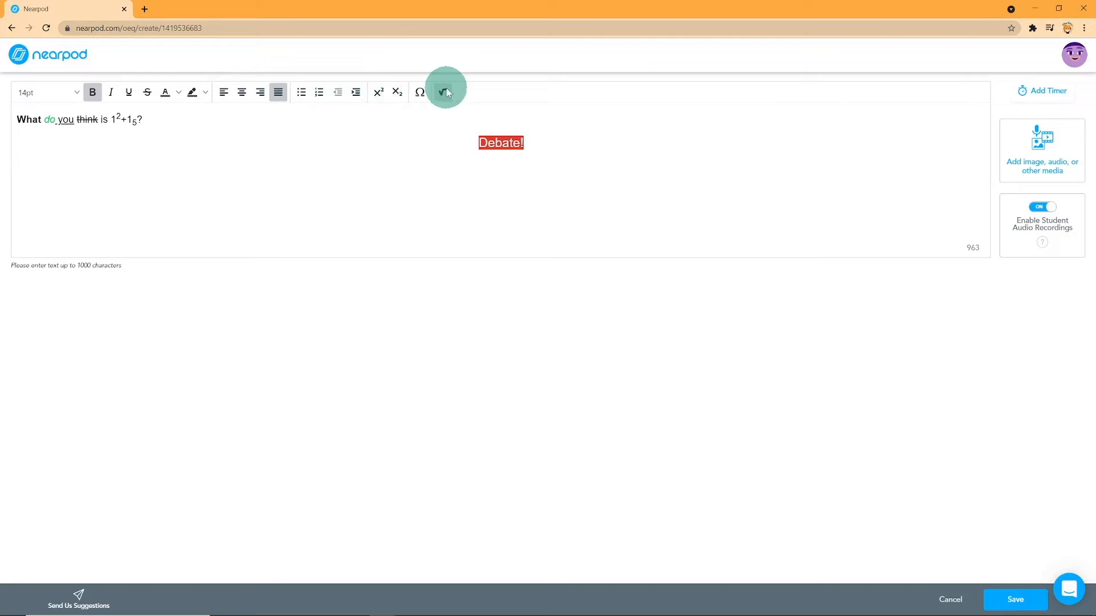
left_click(443, 91)
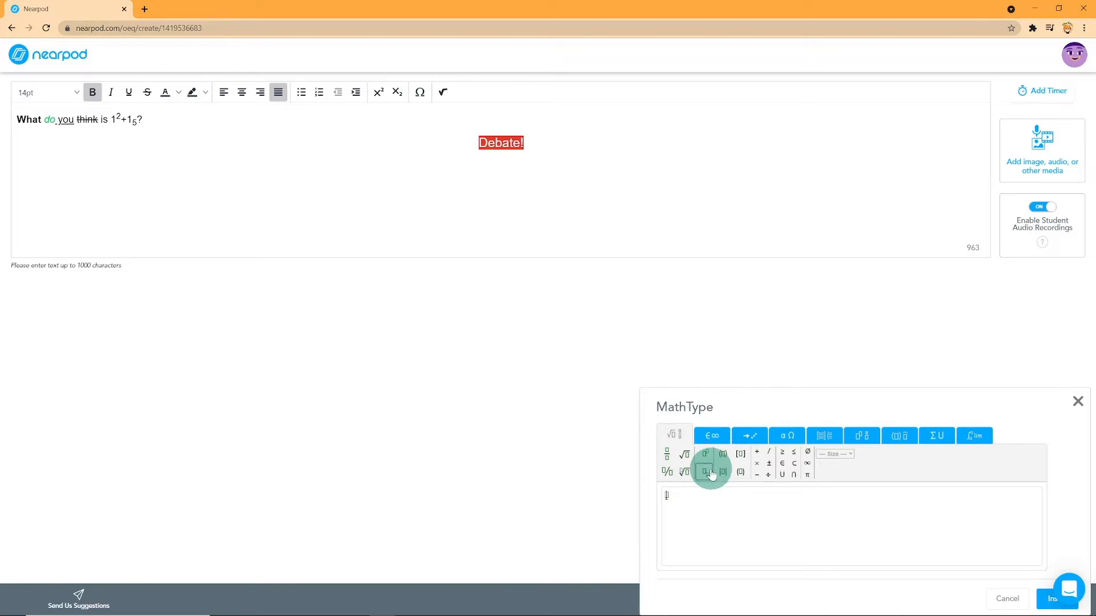
Browse the math templates and toggle student audio recordings off and back on
left_click(749, 435)
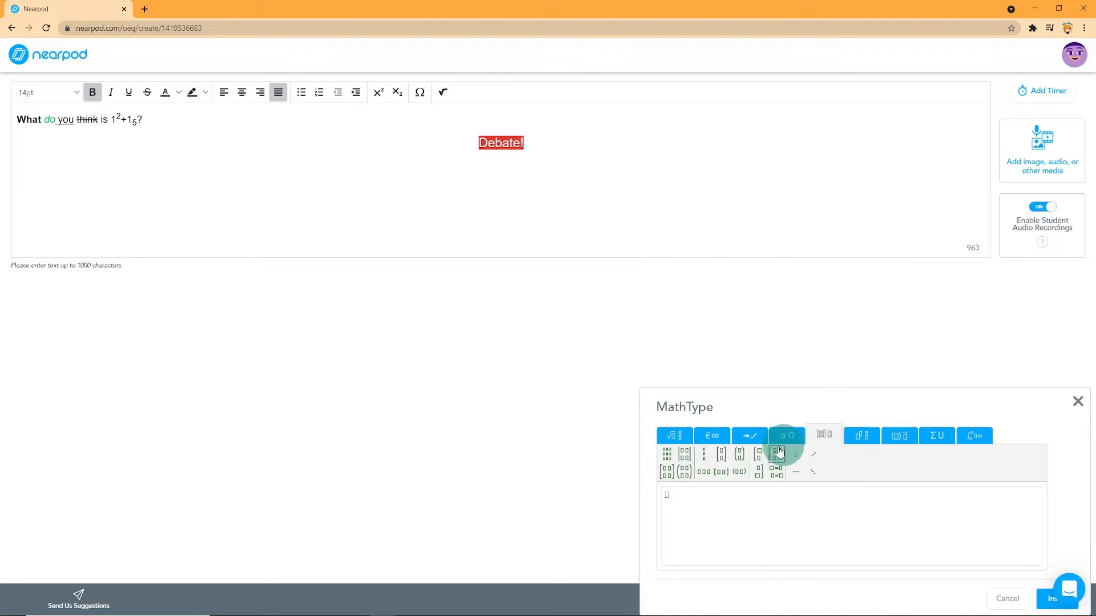
left_click(974, 435)
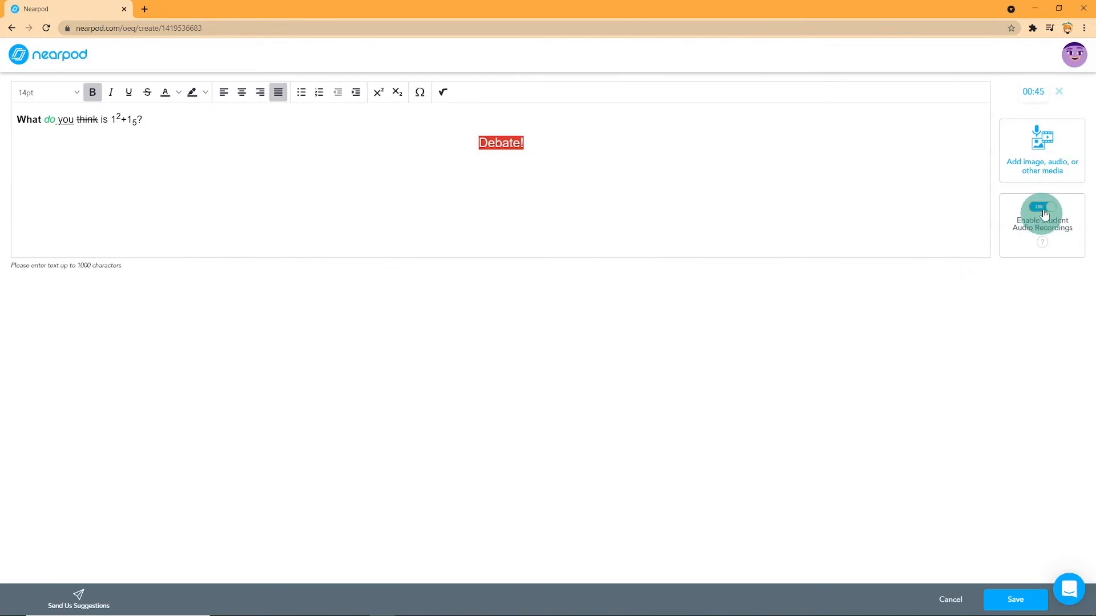
left_click(1041, 150)
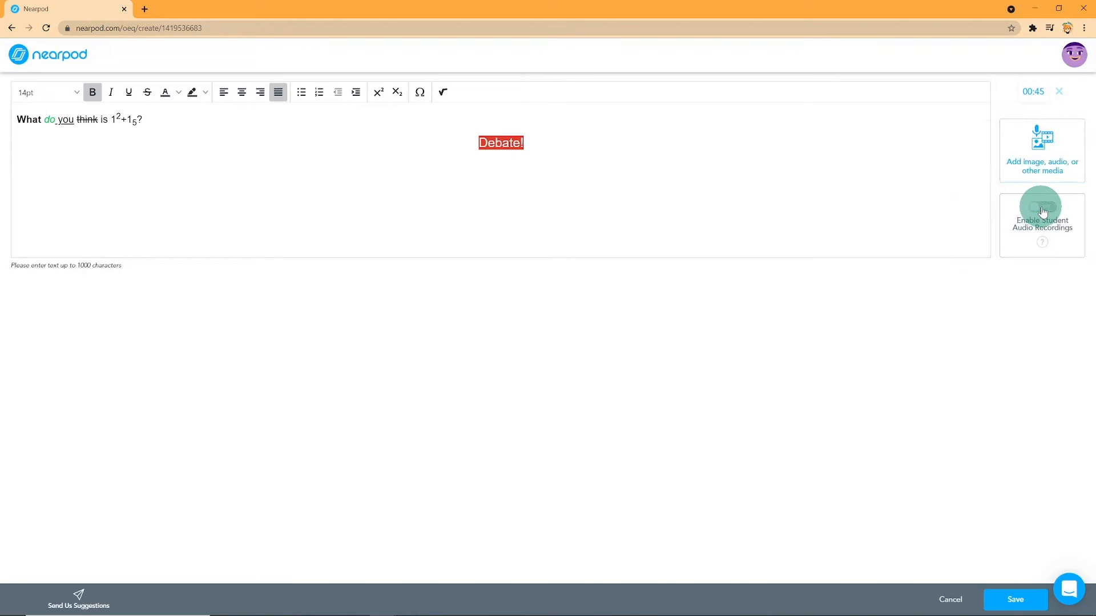
left_click(1041, 206)
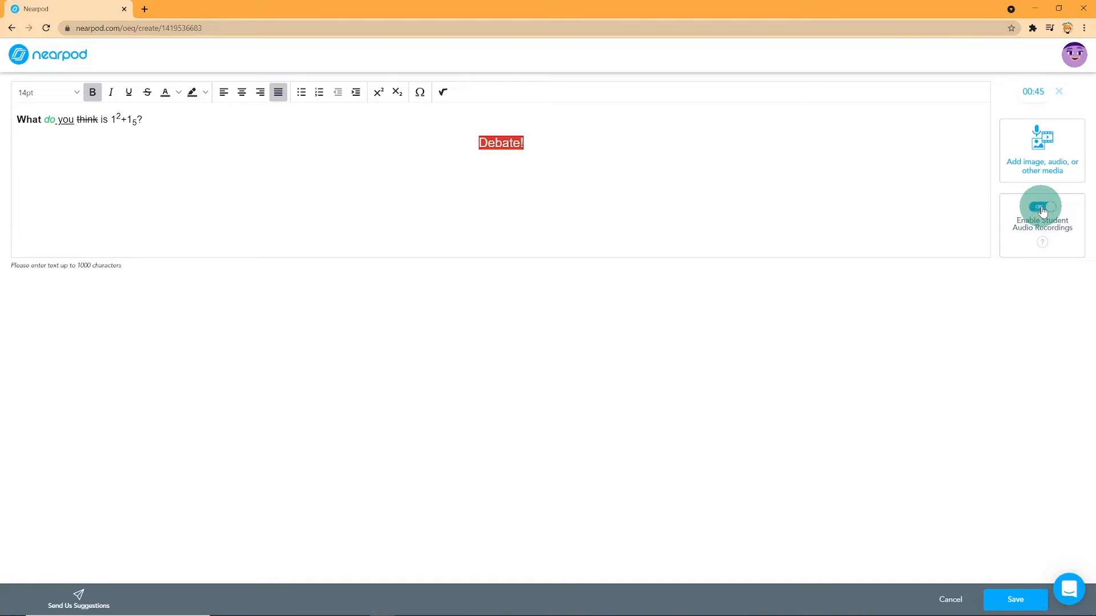
Save the open-ended question slide and open the 'Match the correct pairs!' slide
left_click(1042, 207)
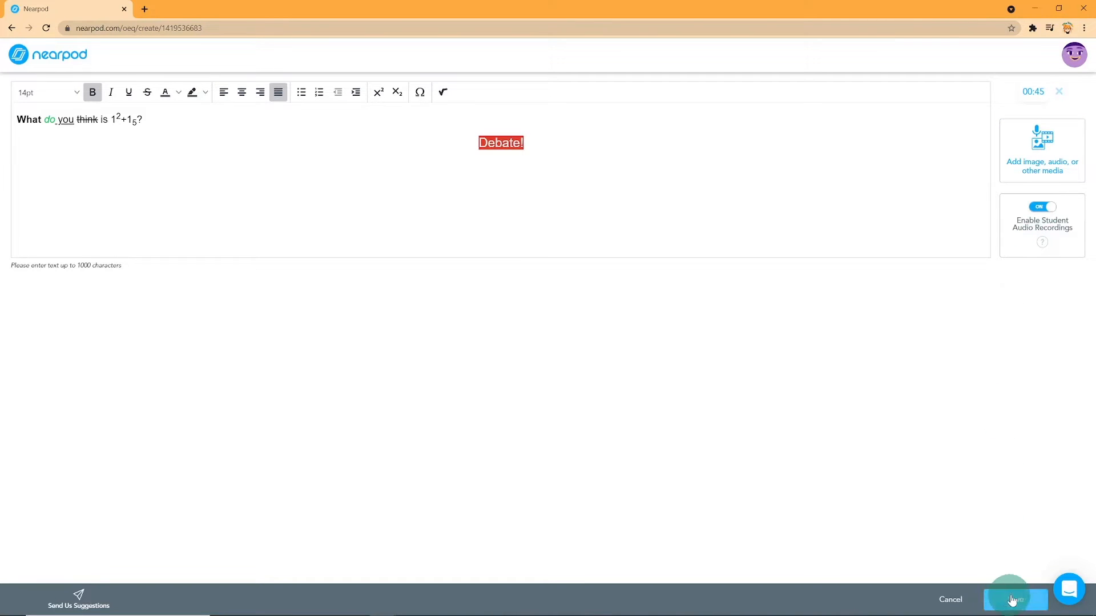
left_click(1015, 600)
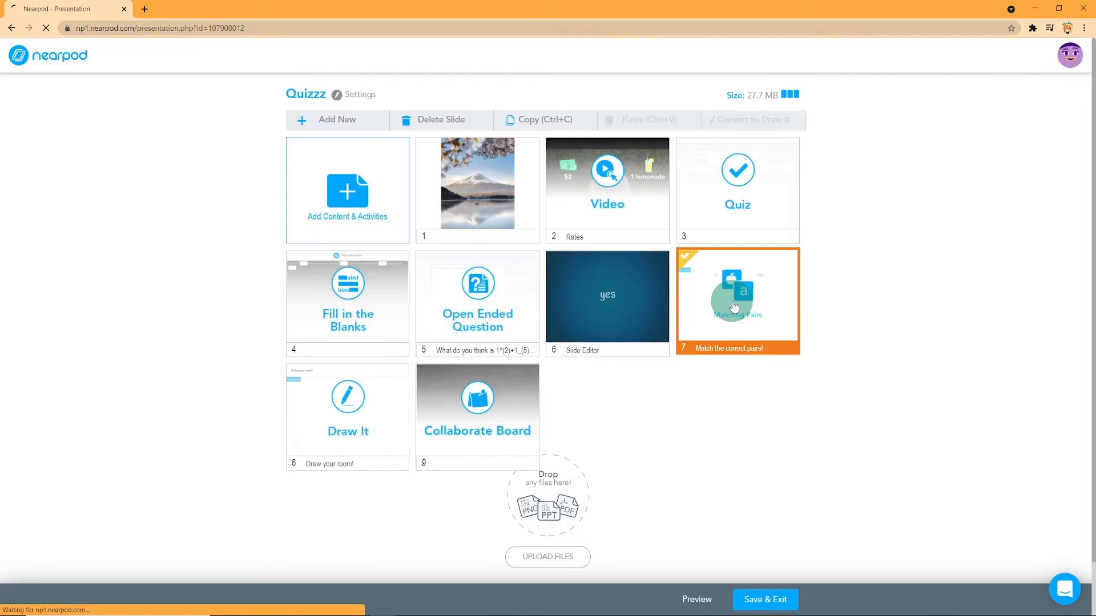
left_click(736, 299)
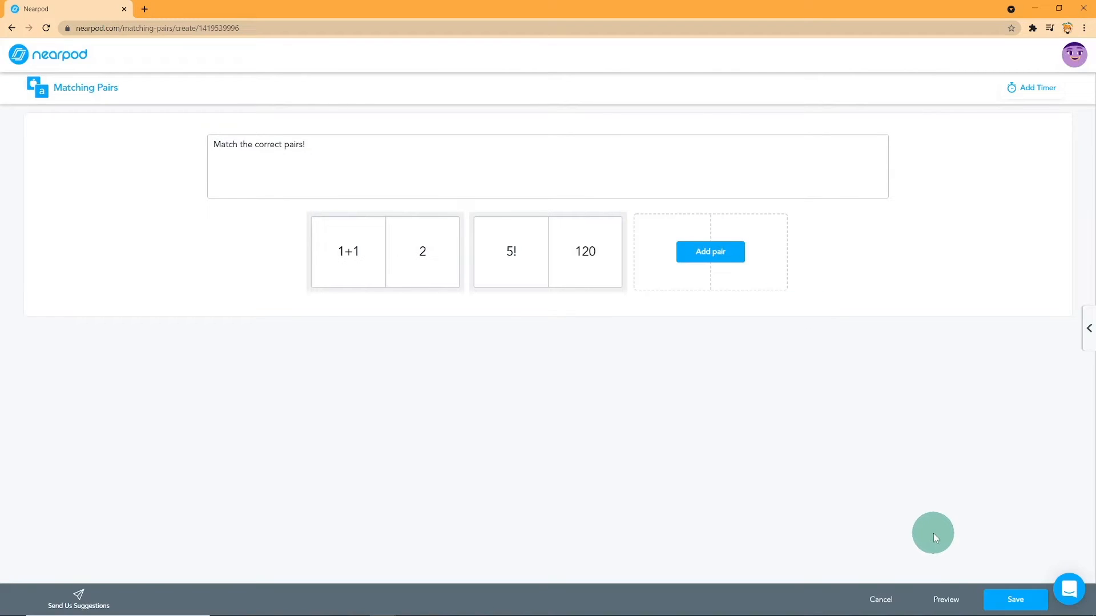
left_click(945, 600)
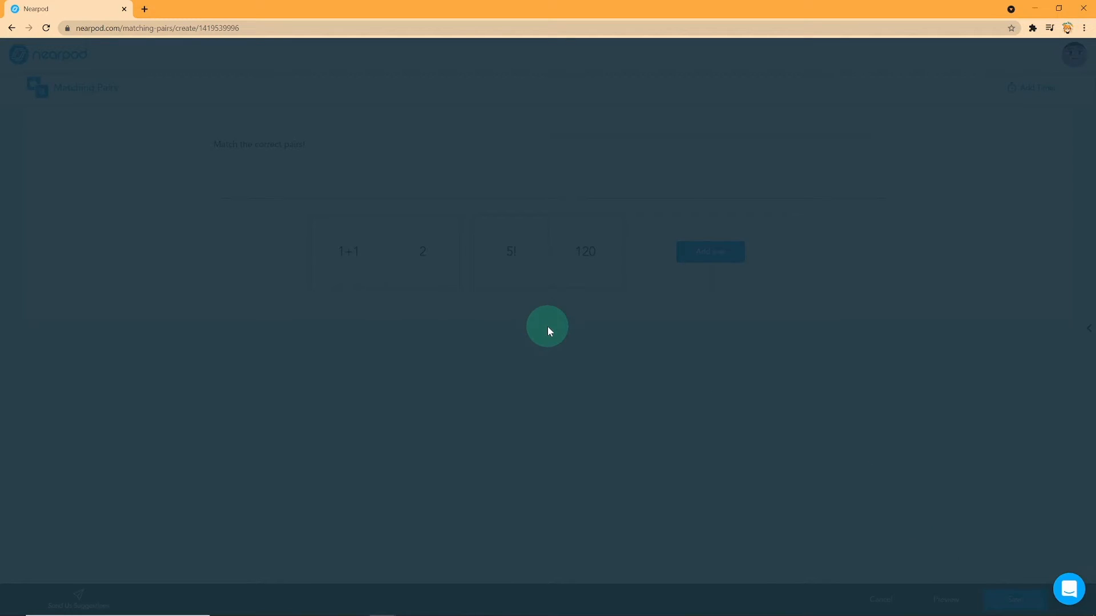
left_click(1014, 599)
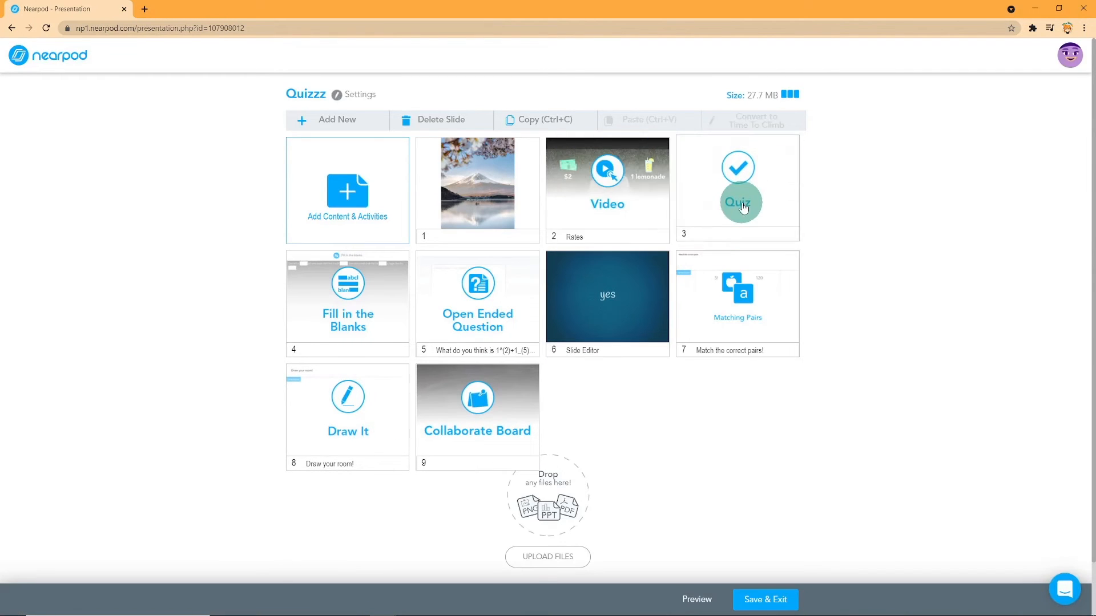
left_click(736, 203)
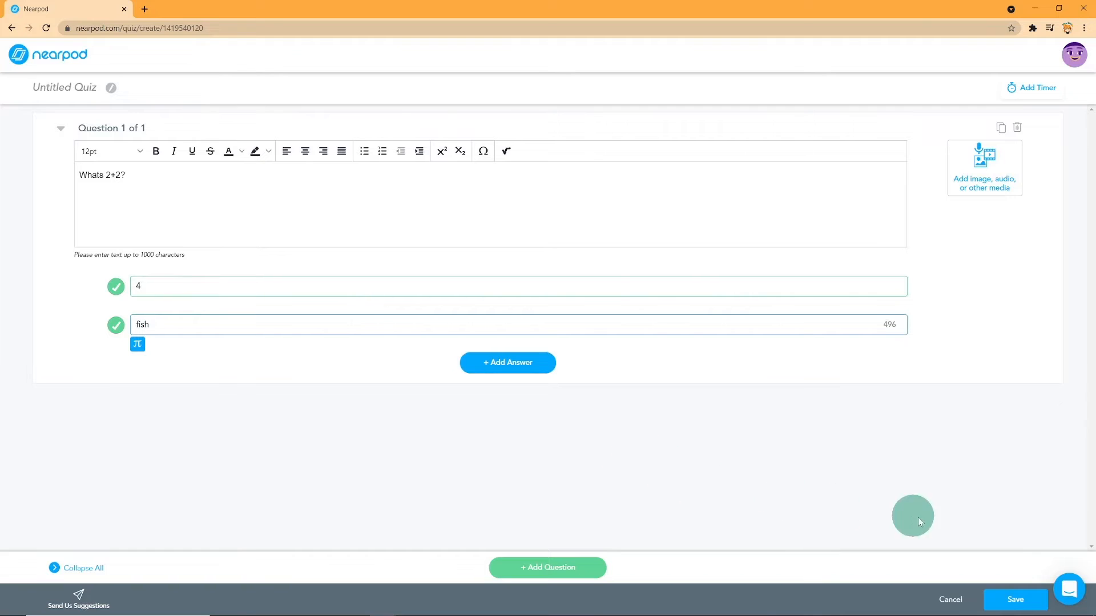
Save the 2+2 quiz slide
left_click(1014, 600)
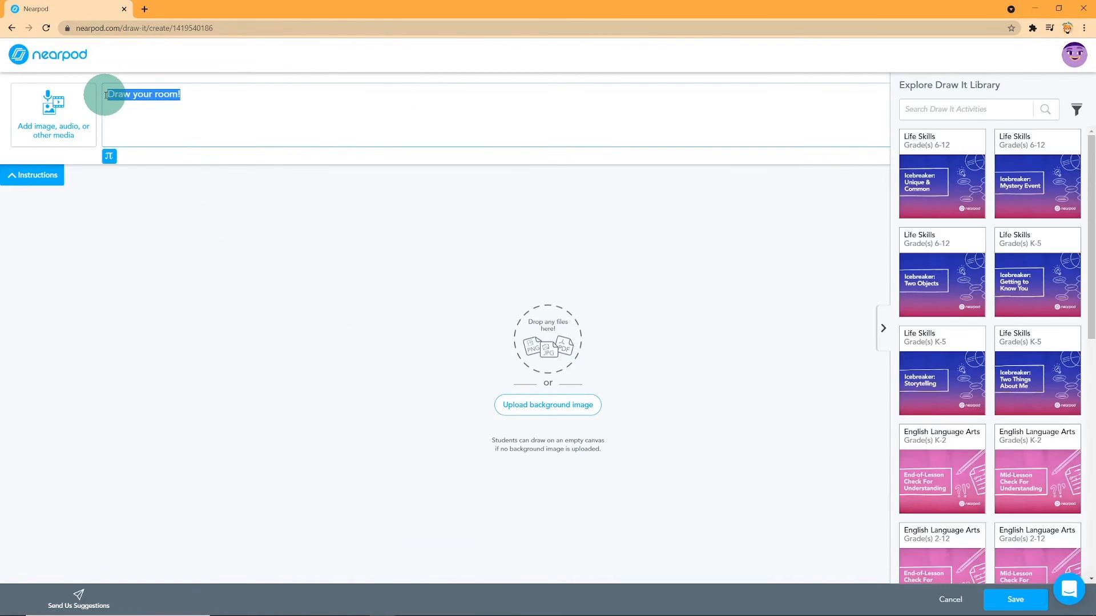
Review the 'Draw your room!' prompt's media options and save the Draw It slide
left_click(882, 329)
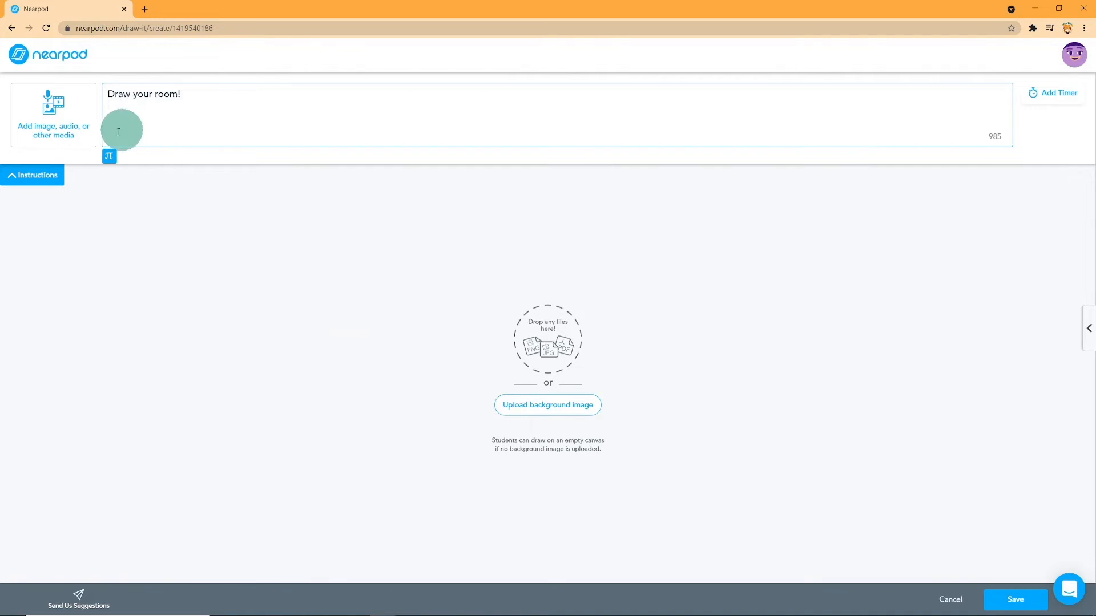
left_click(53, 115)
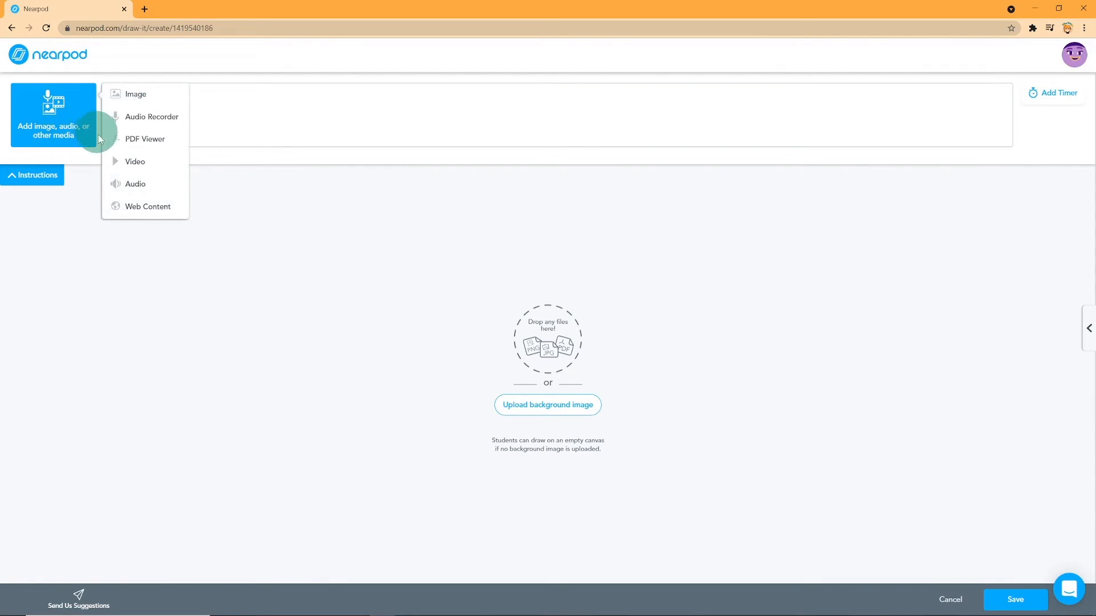
mouse_move(979, 575)
type("Draw your room!")
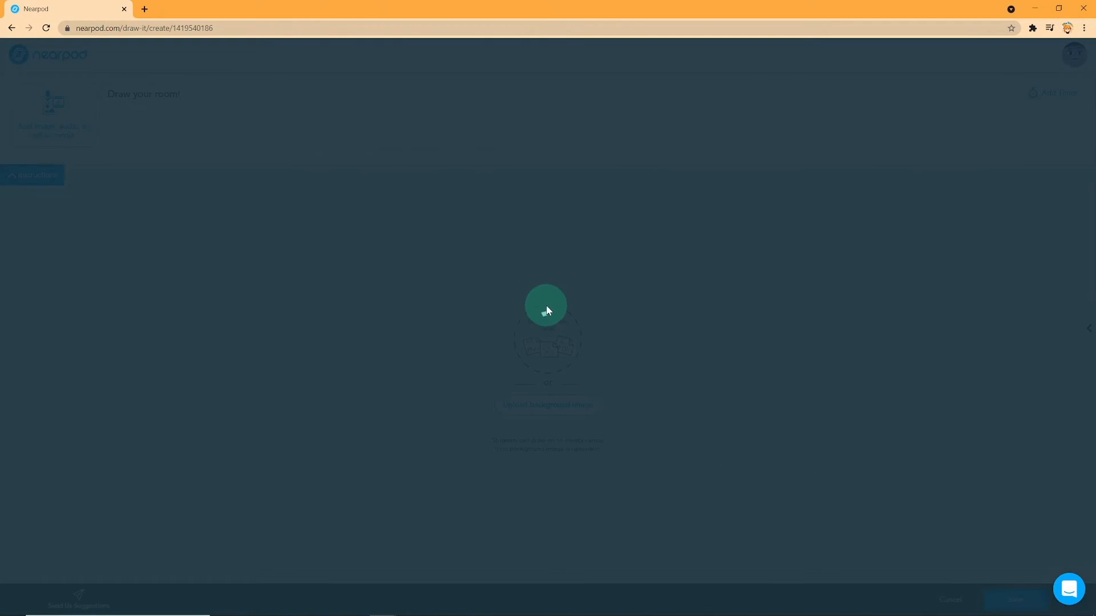
left_click(546, 318)
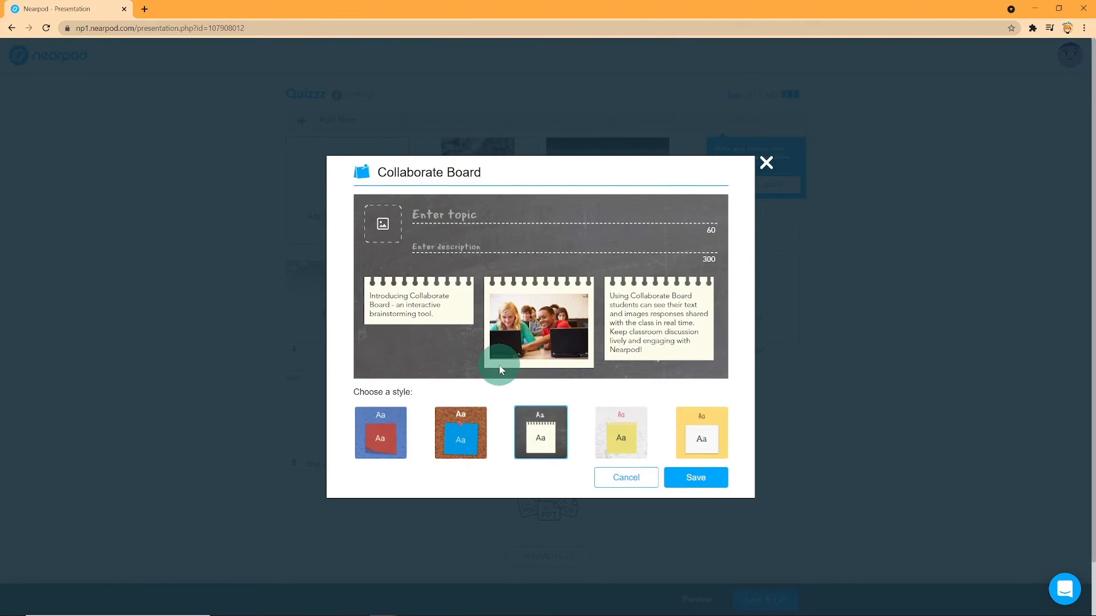
Save the Collaborate Board with topic 'yes and no', description '1 or 2' and cork style
type("yes and no")
type("1 or 2")
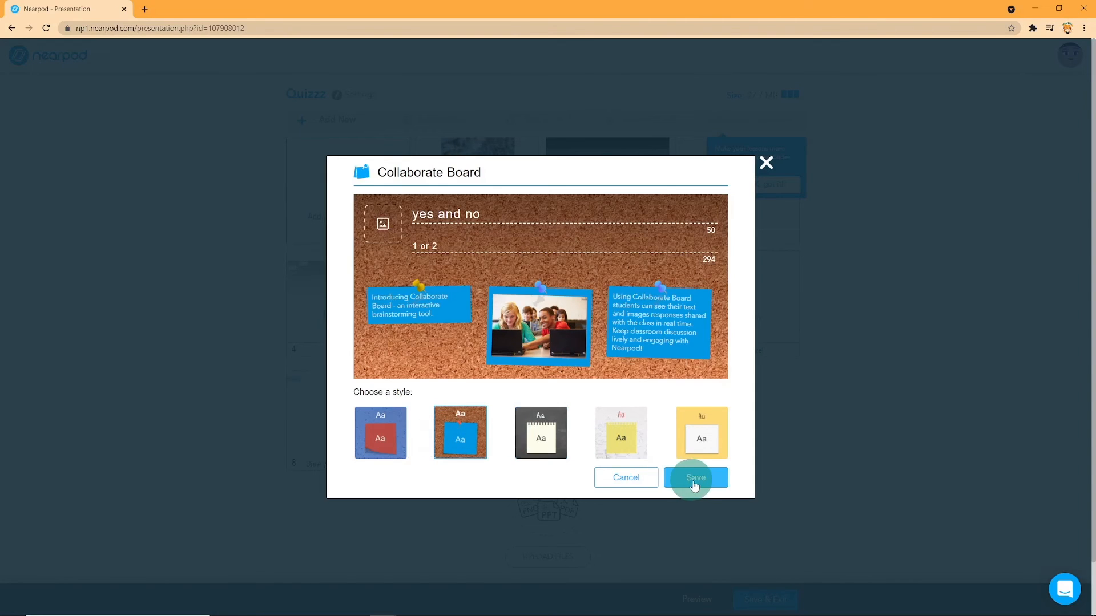
left_click(696, 477)
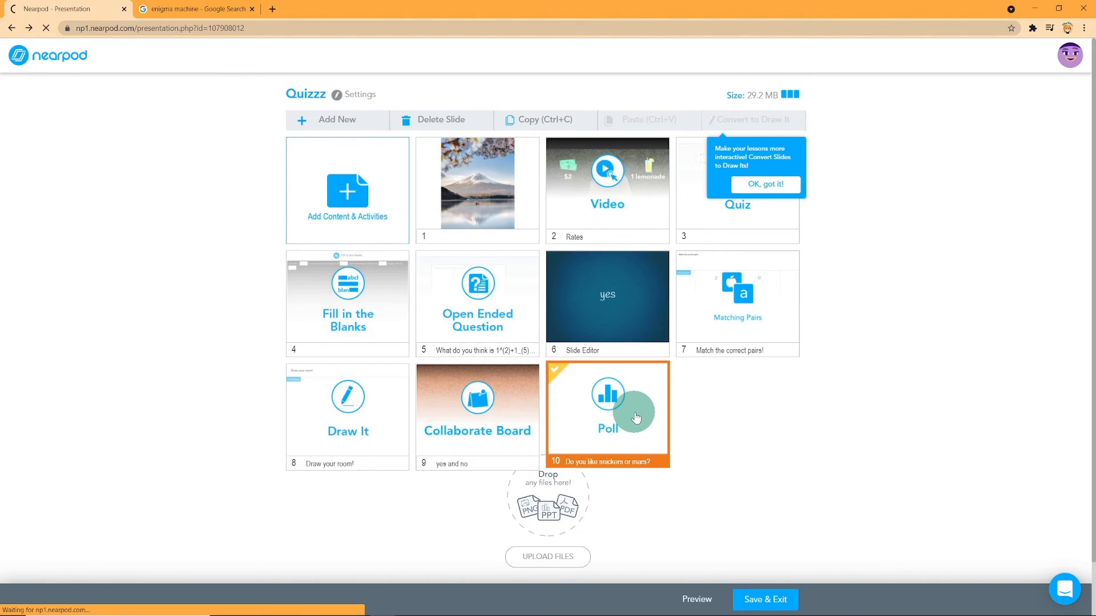
Add extra answer options to the snickers-or-mars poll and save it
left_click(606, 412)
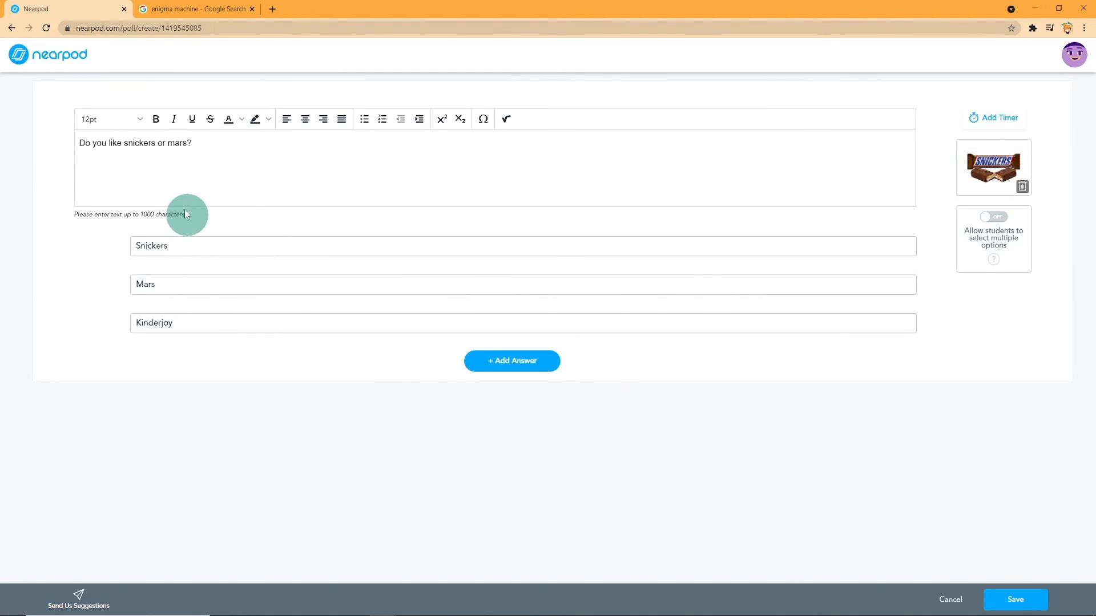
left_click(511, 361)
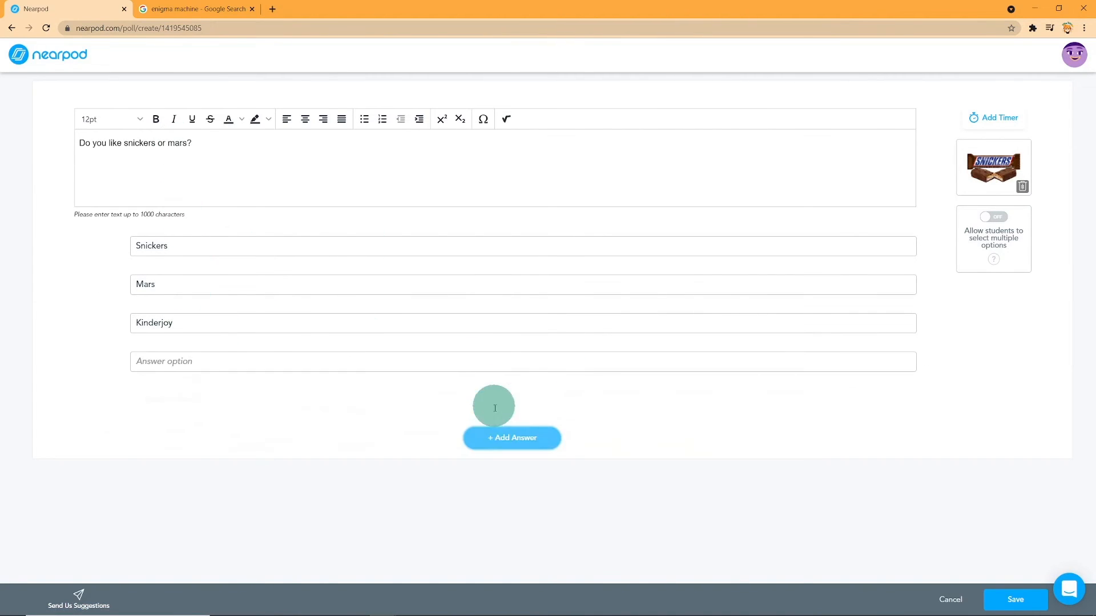
left_click(512, 437)
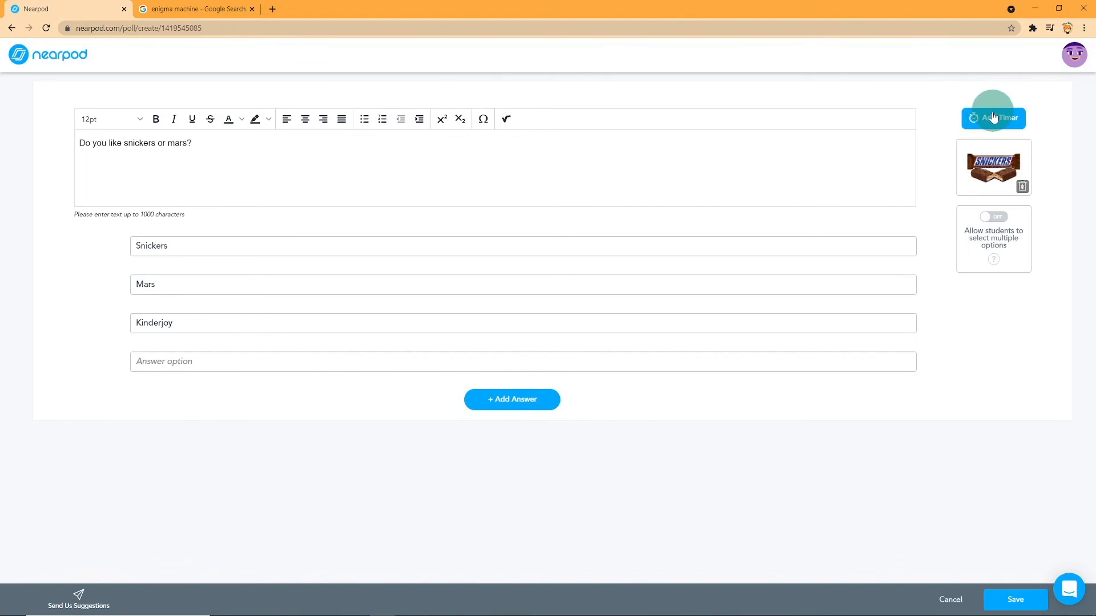
left_click(12, 27)
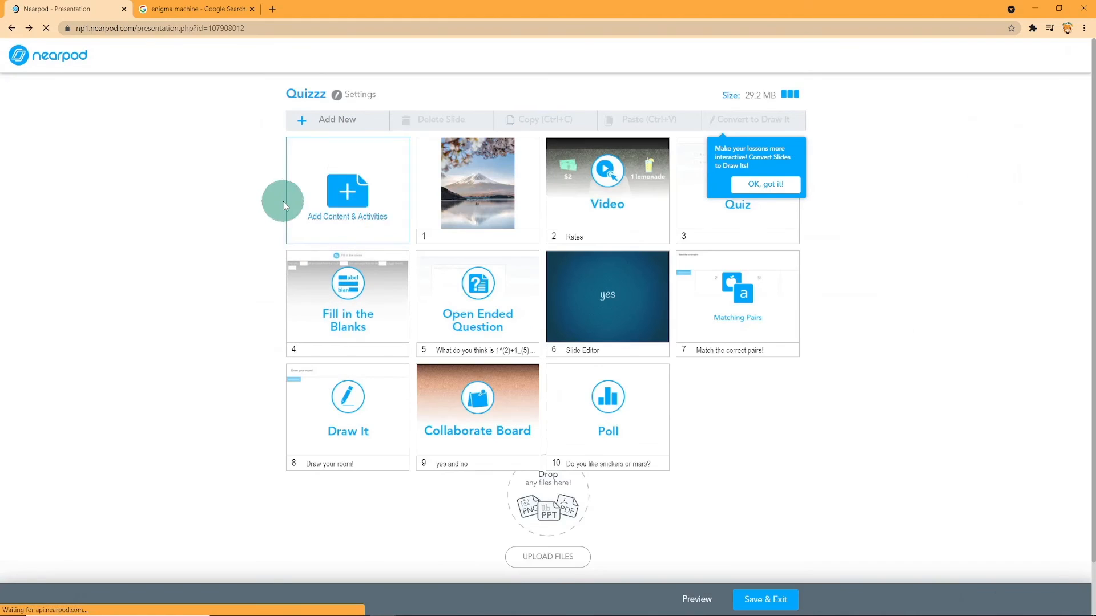
Bring up the Activities list from Add Content & Activities
left_click(347, 195)
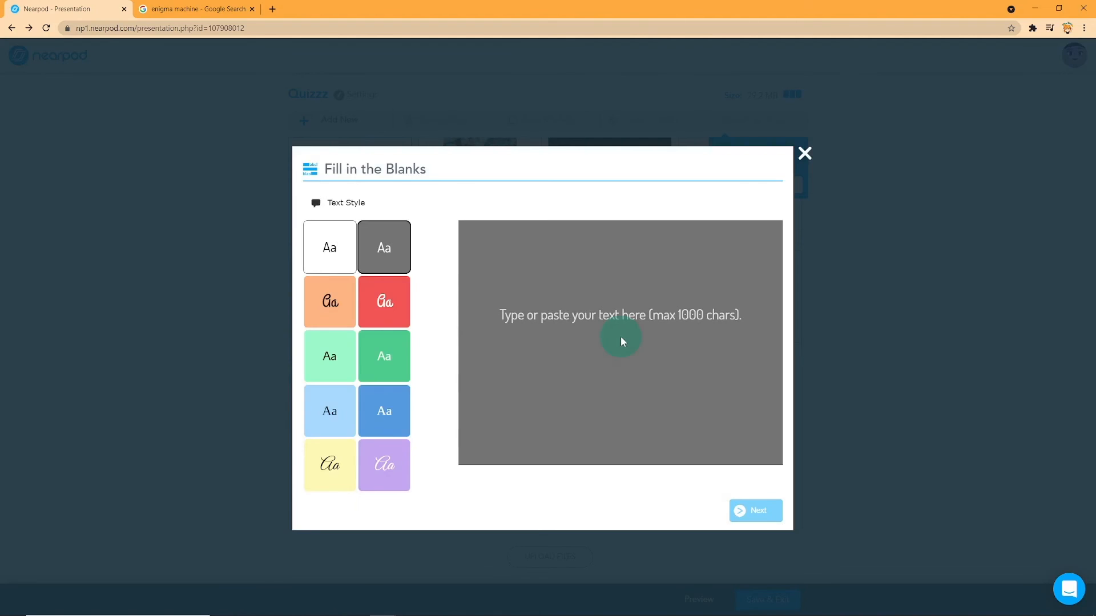
left_click(756, 510)
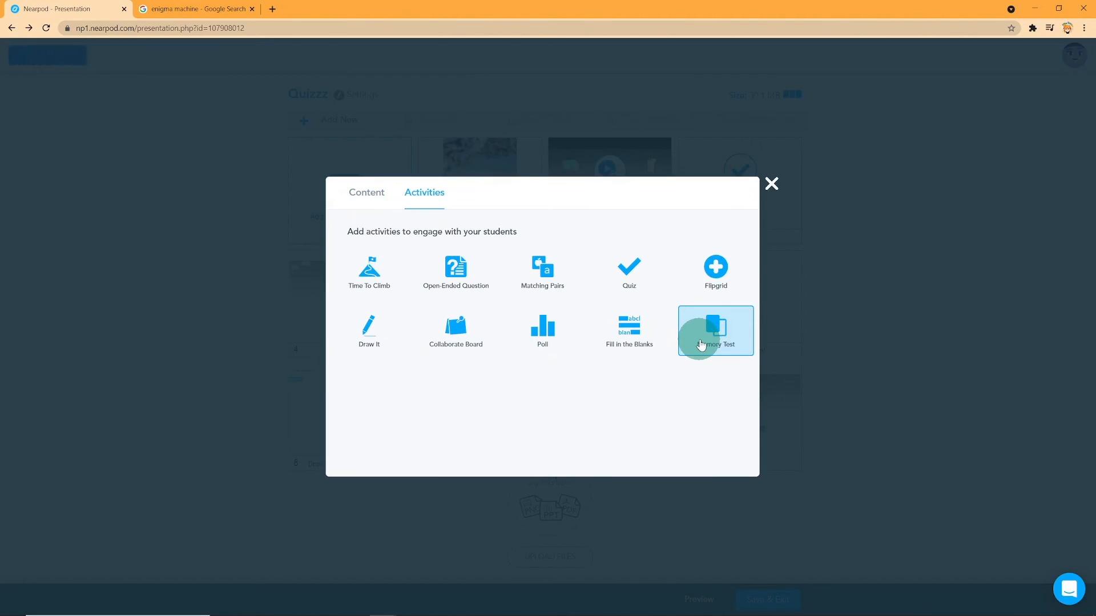
Start a Memory Test, abandon it at the incomplete-cards warning, and close the activity chooser
left_click(715, 331)
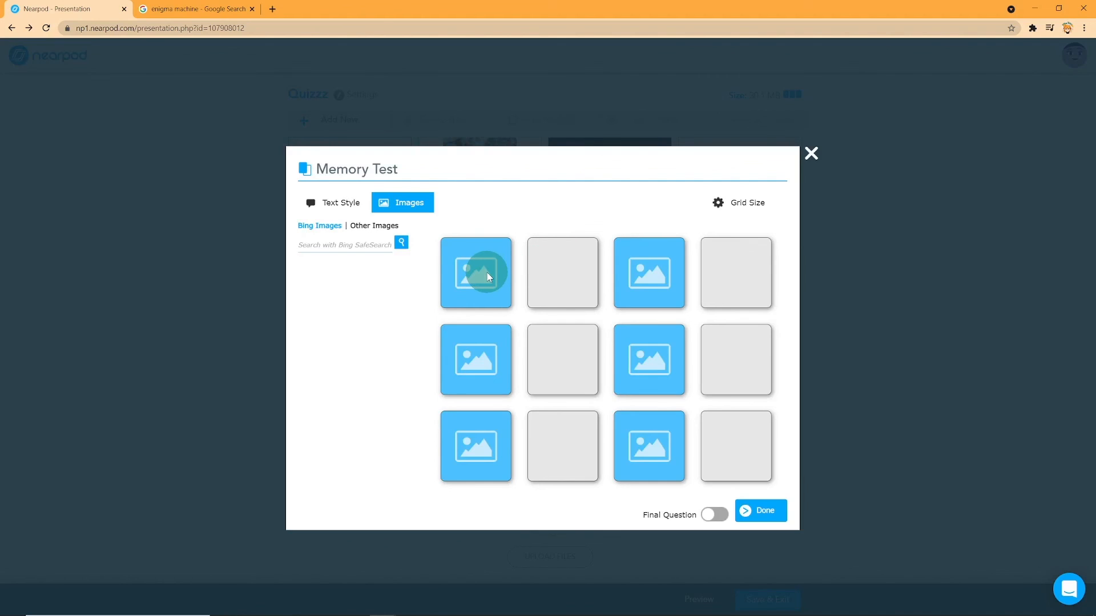
mouse_move(580, 234)
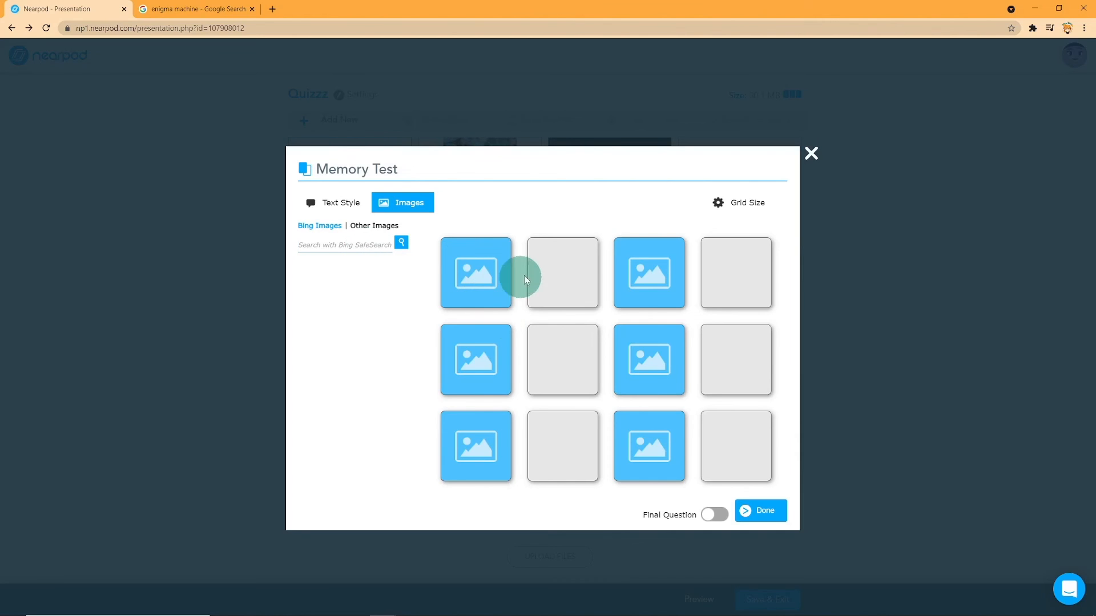
left_click(759, 512)
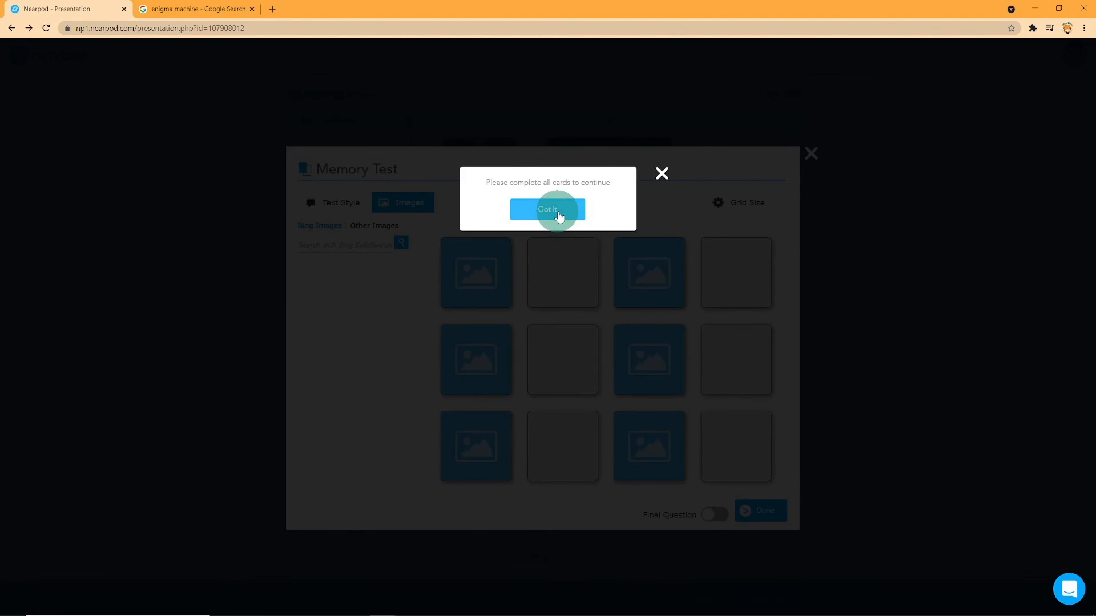
left_click(547, 209)
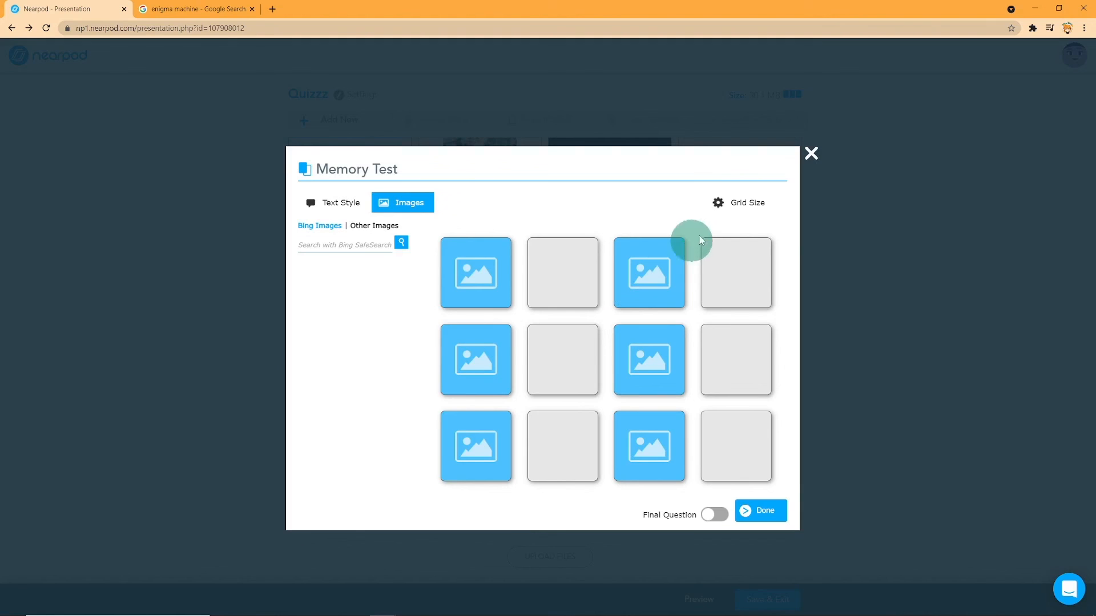
left_click(738, 203)
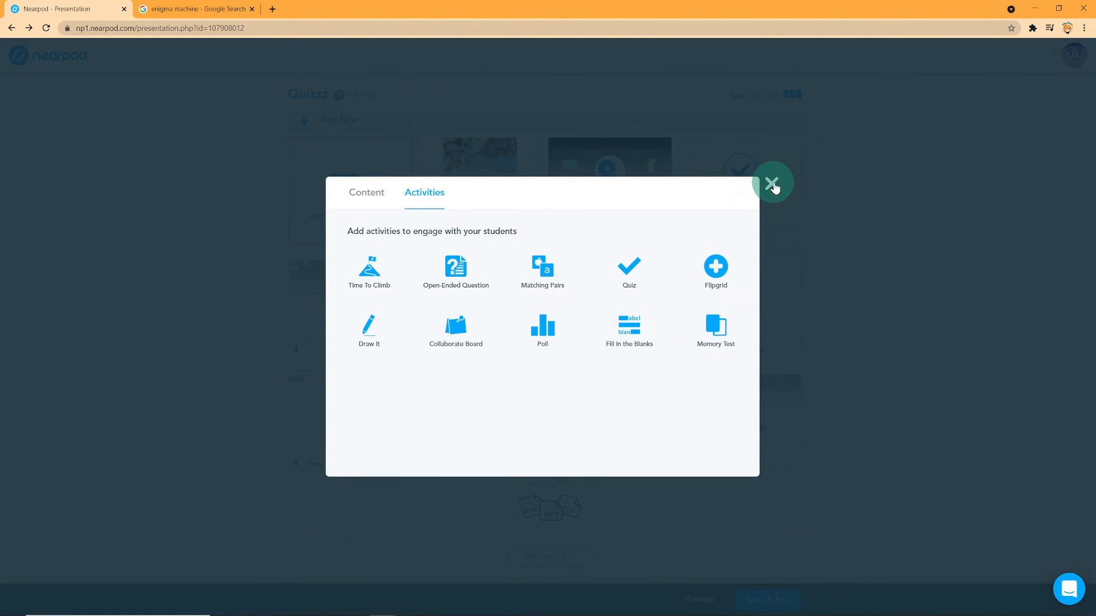
left_click(773, 182)
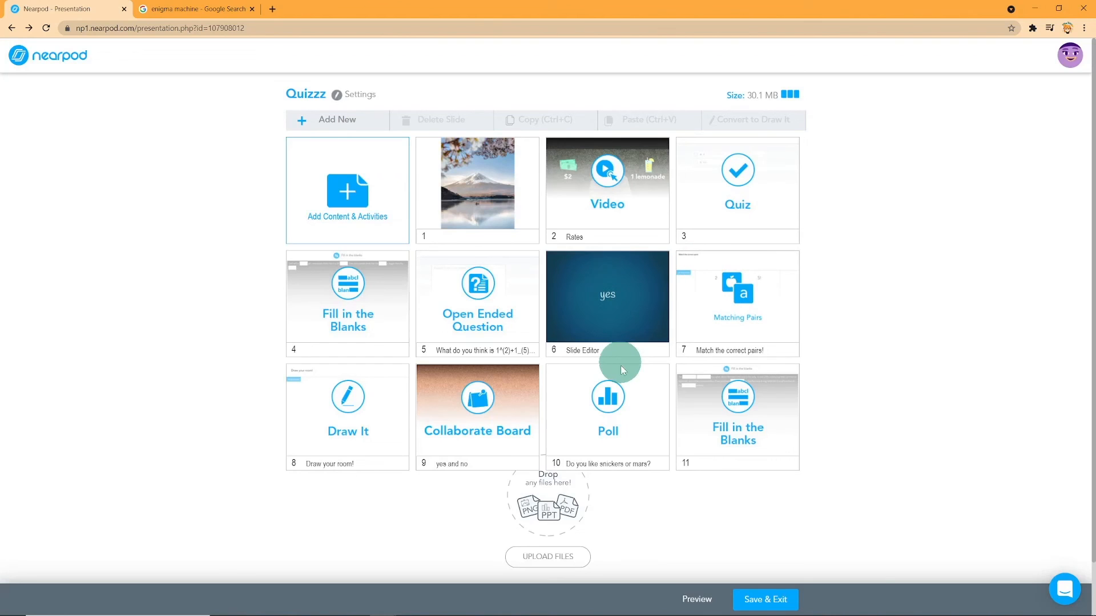